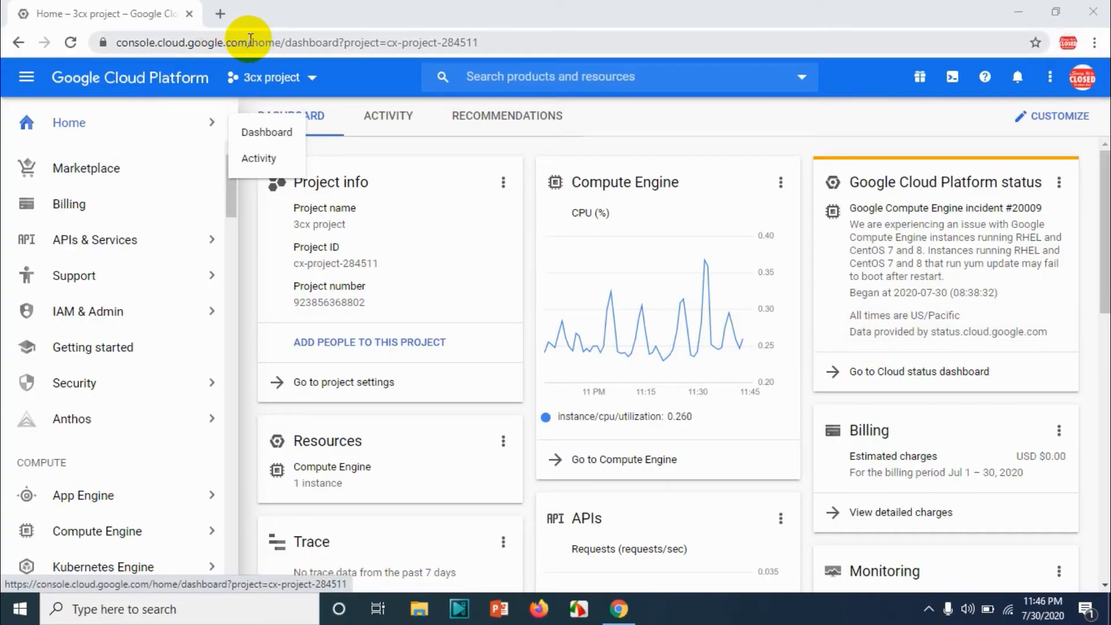
# Reach the Manage resources page listing four projects via the navigation menu's IAM & Admin section.
pyautogui.click(284, 43)
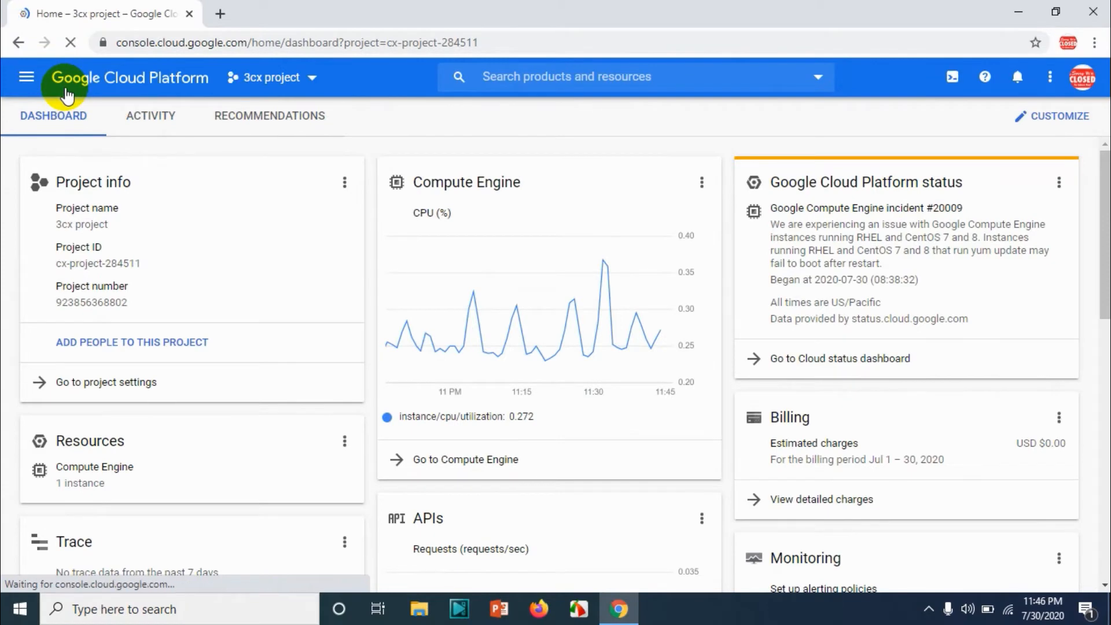
pyautogui.click(27, 77)
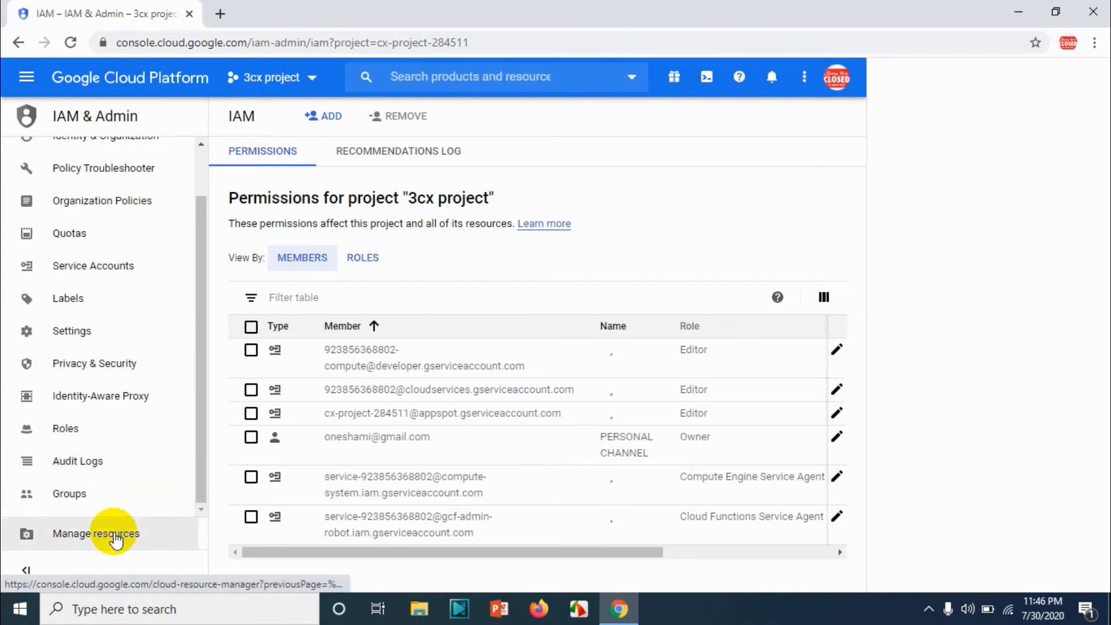
pyautogui.click(95, 533)
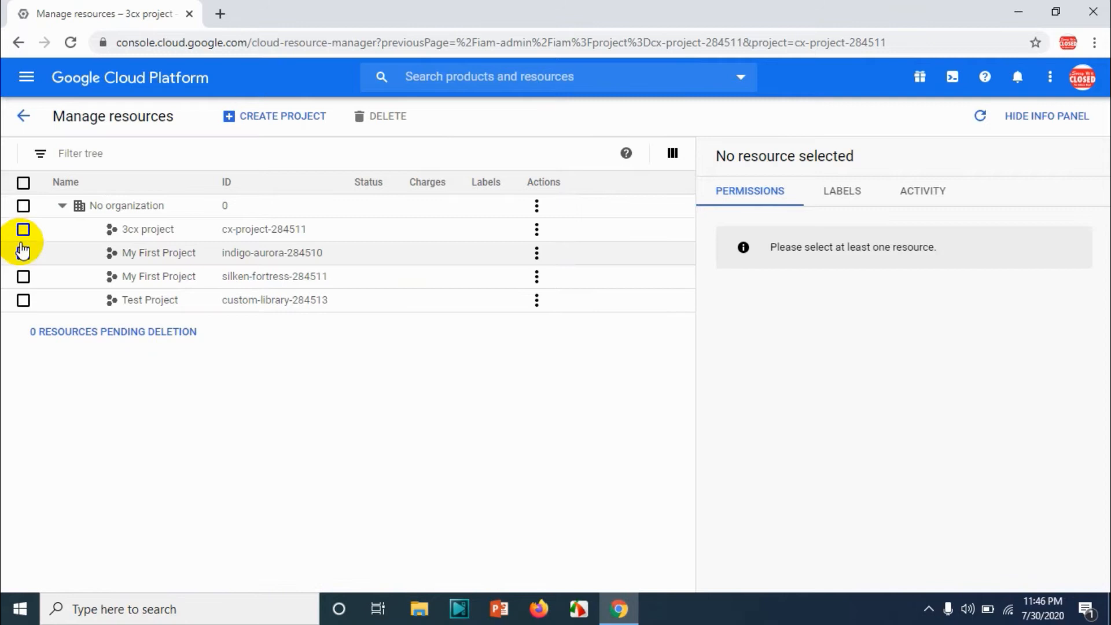
# Leave only the 3cx project ticked in the list and begin its deletion.
pyautogui.click(24, 230)
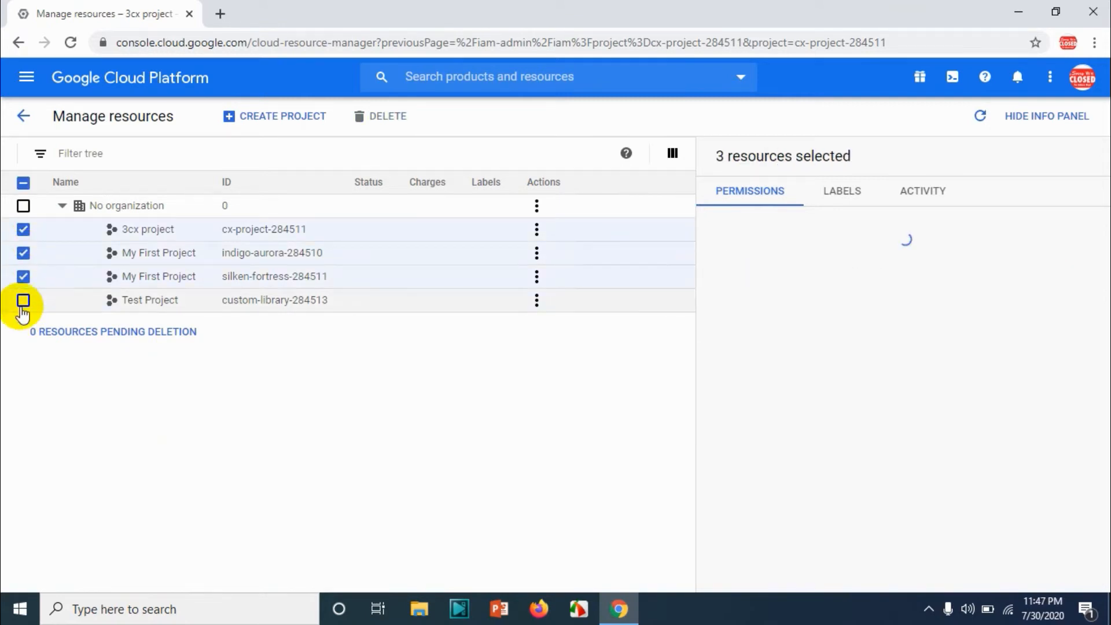
pyautogui.click(23, 300)
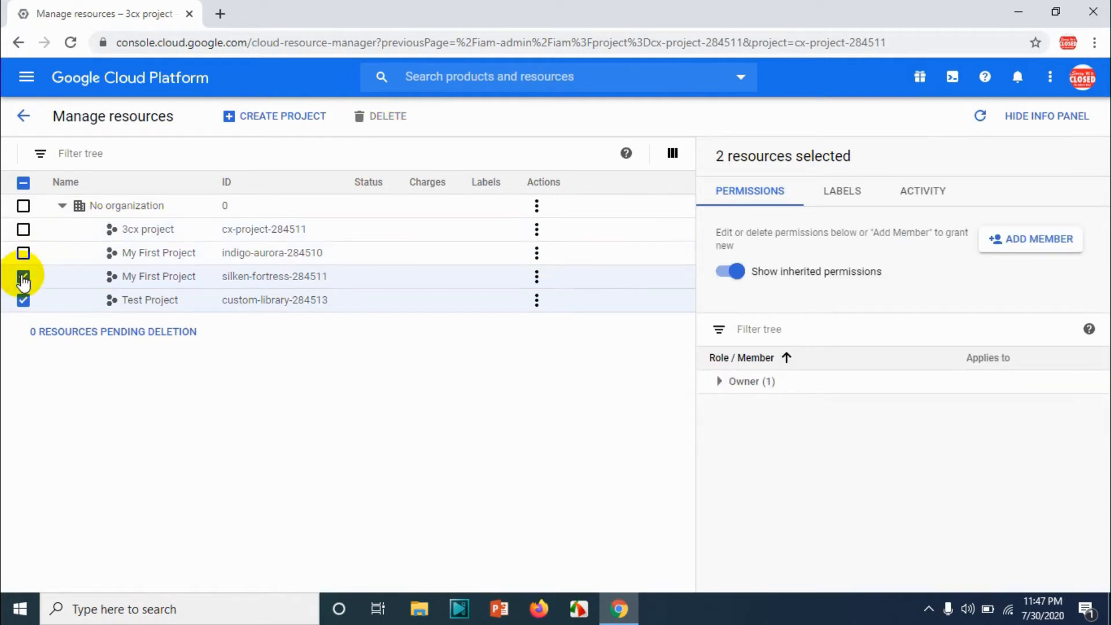
pyautogui.click(23, 276)
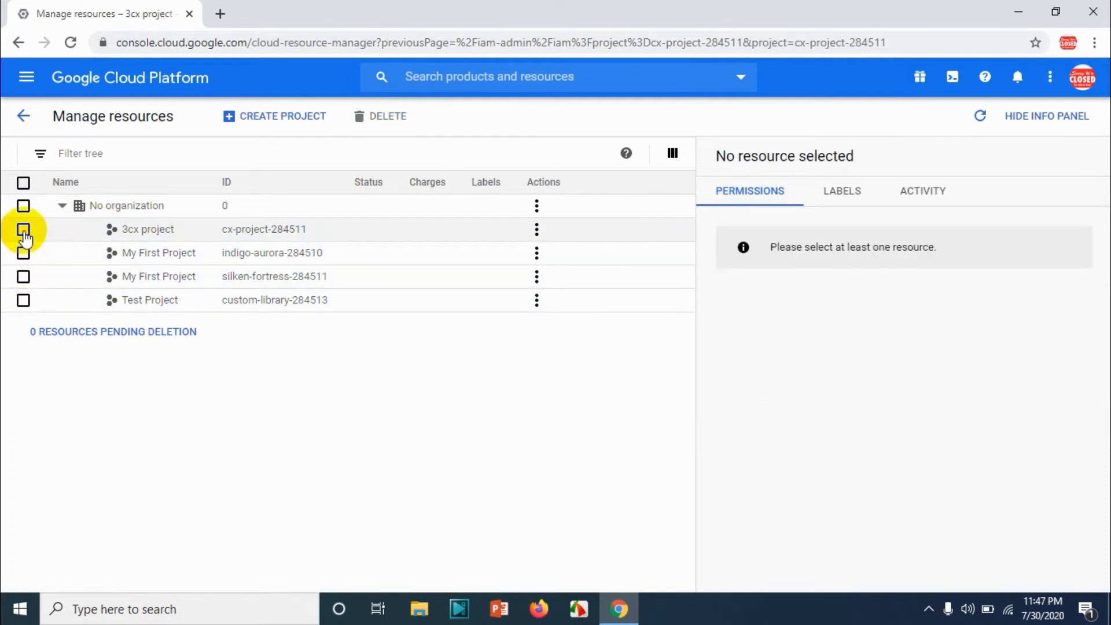
pyautogui.click(389, 116)
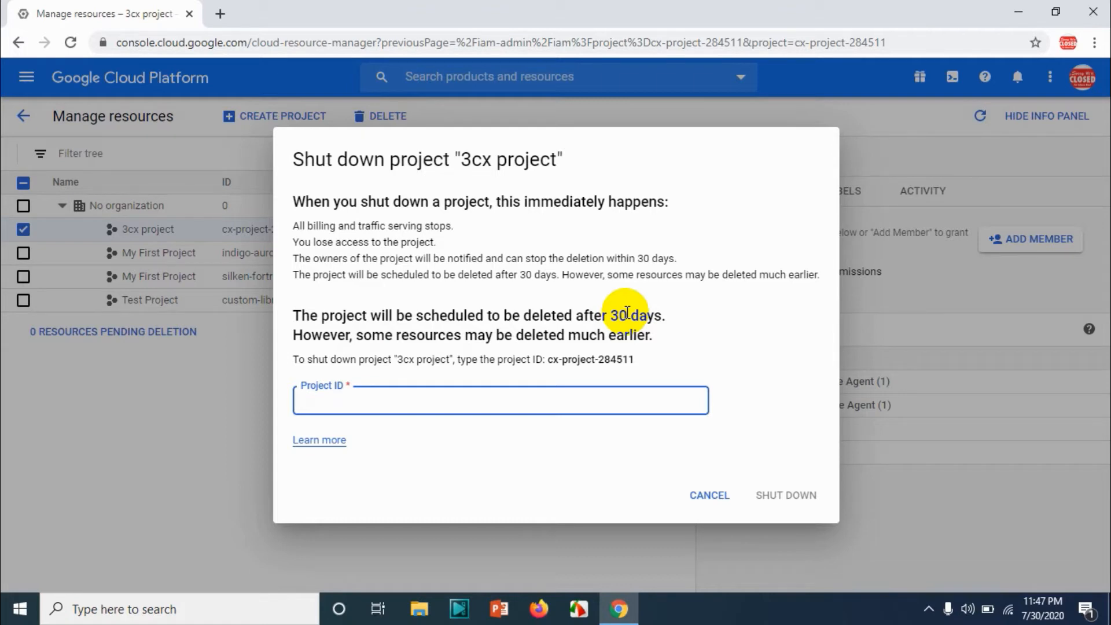
pyautogui.moveTo(608, 359)
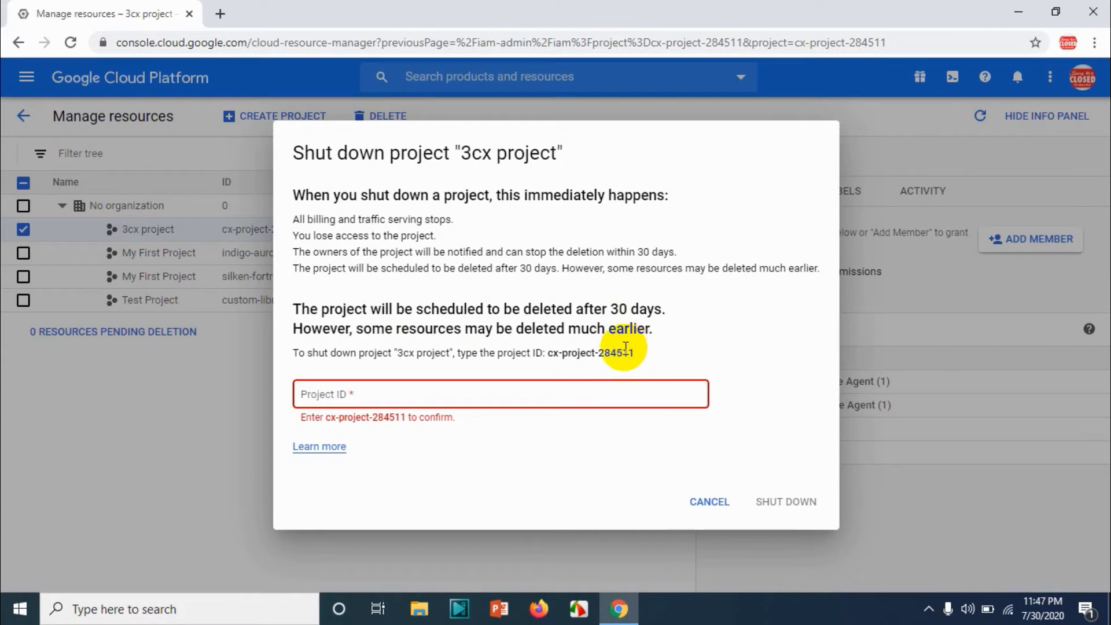
# Enter project ID cx-project-284511 and shut down the 3cx project.
pyautogui.doubleClick(592, 352)
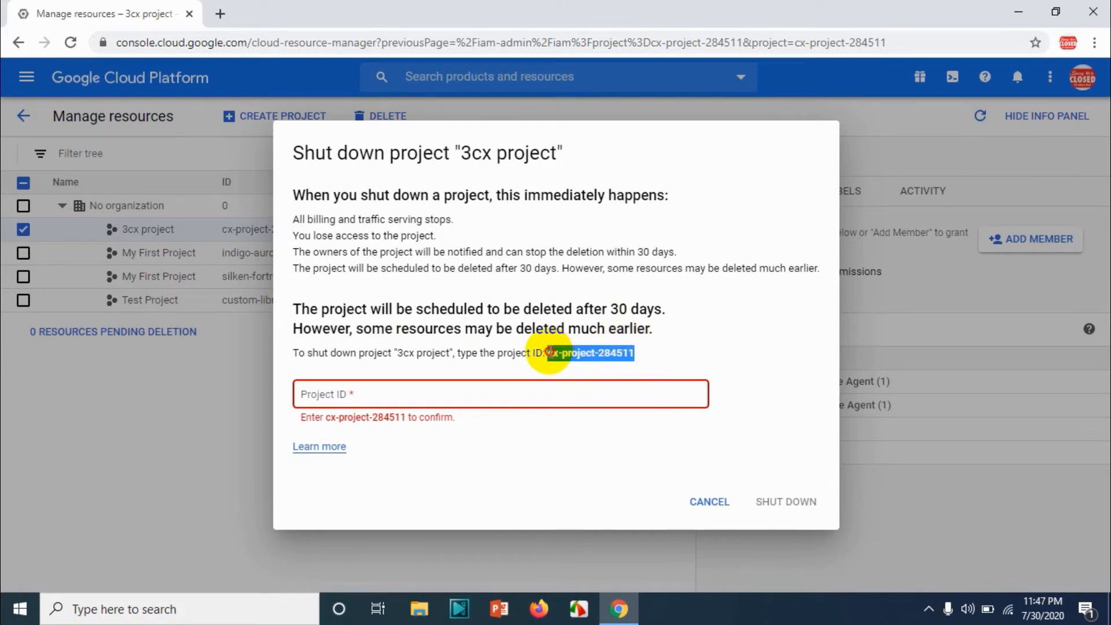
pyautogui.click(476, 394)
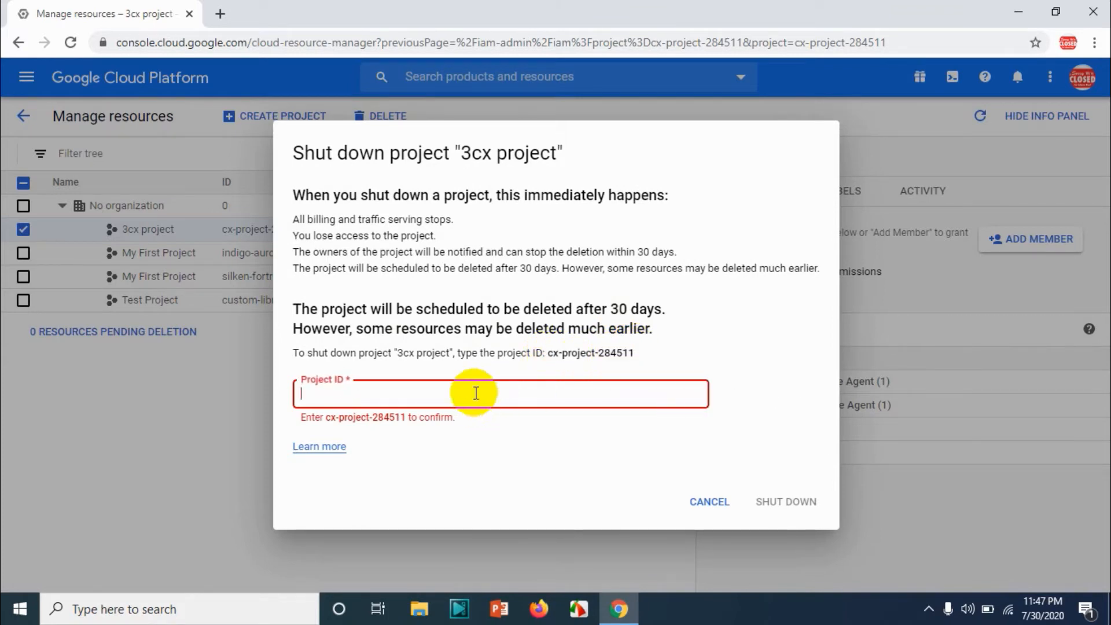
pyautogui.write('cx-project-284511')
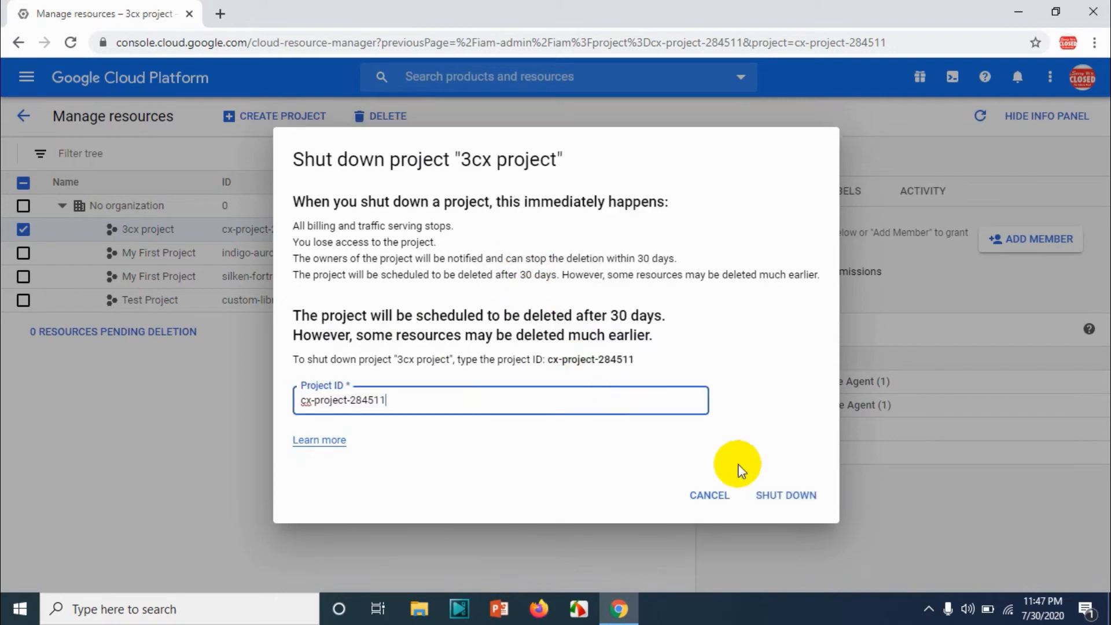
pyautogui.click(785, 494)
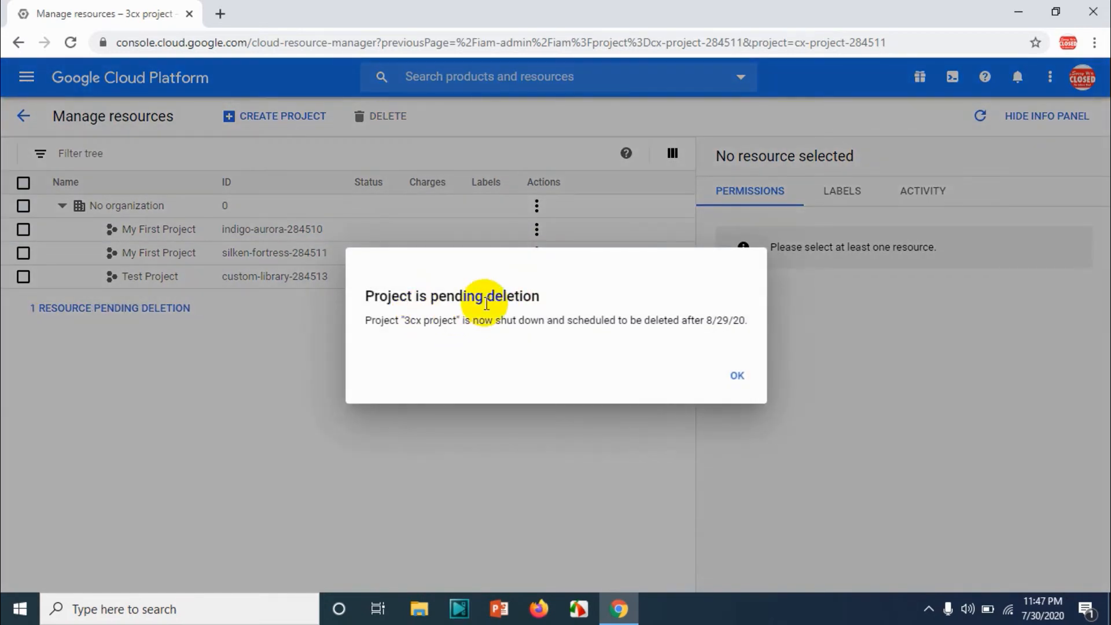
pyautogui.moveTo(707, 324)
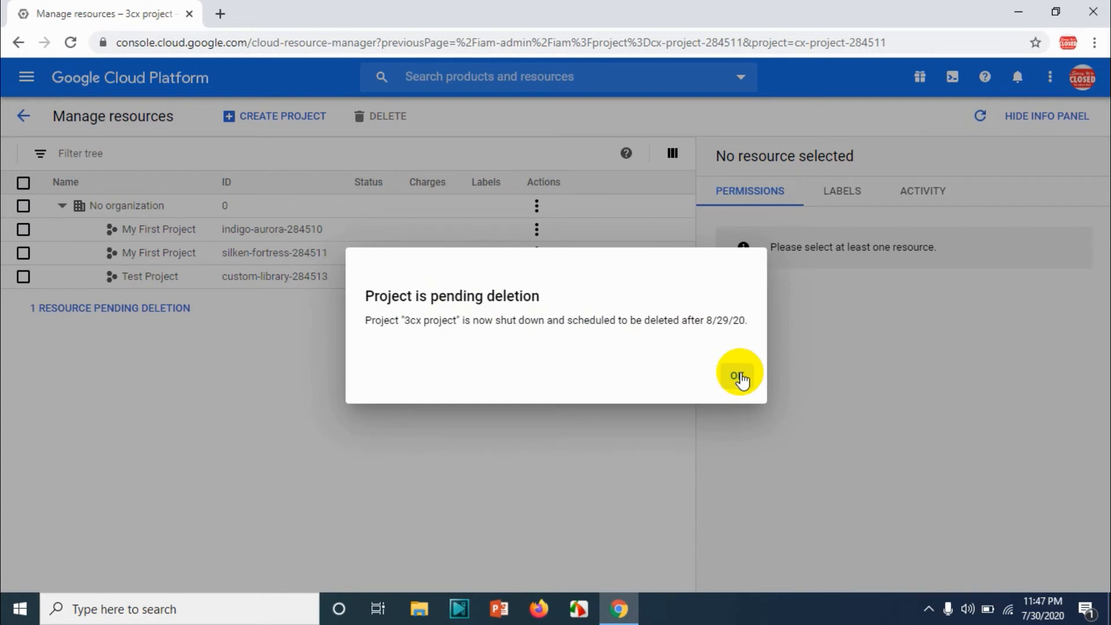
# Dismiss the 'Project is pending deletion' notice for 3cx.
pyautogui.click(739, 374)
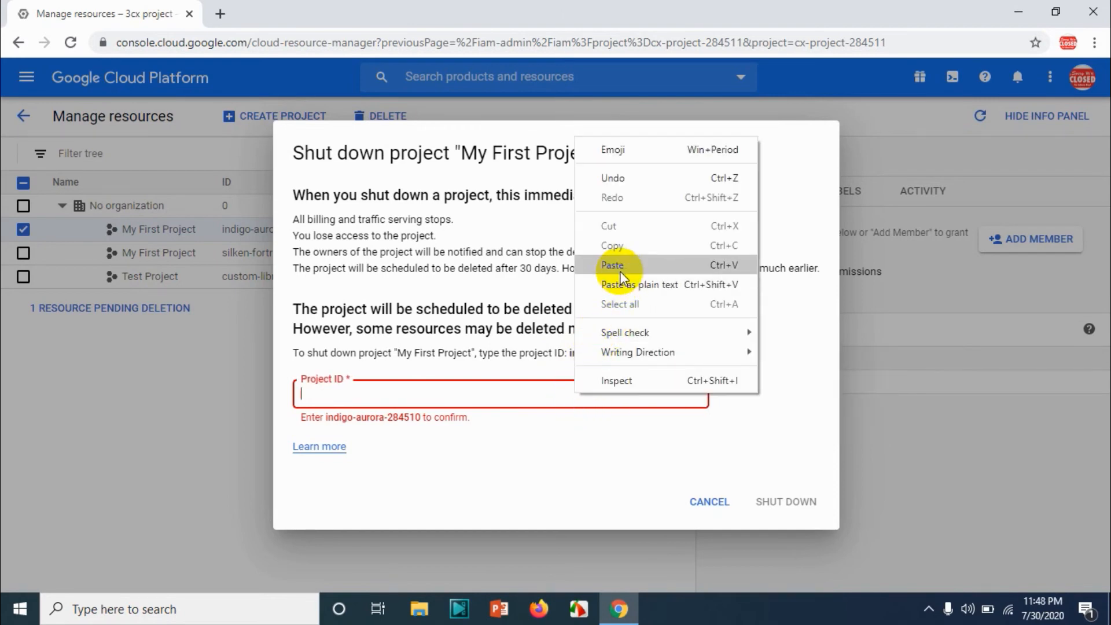
# Shut down My First Project indigo-aurora-284510 from its confirmation dialog.
pyautogui.click(785, 501)
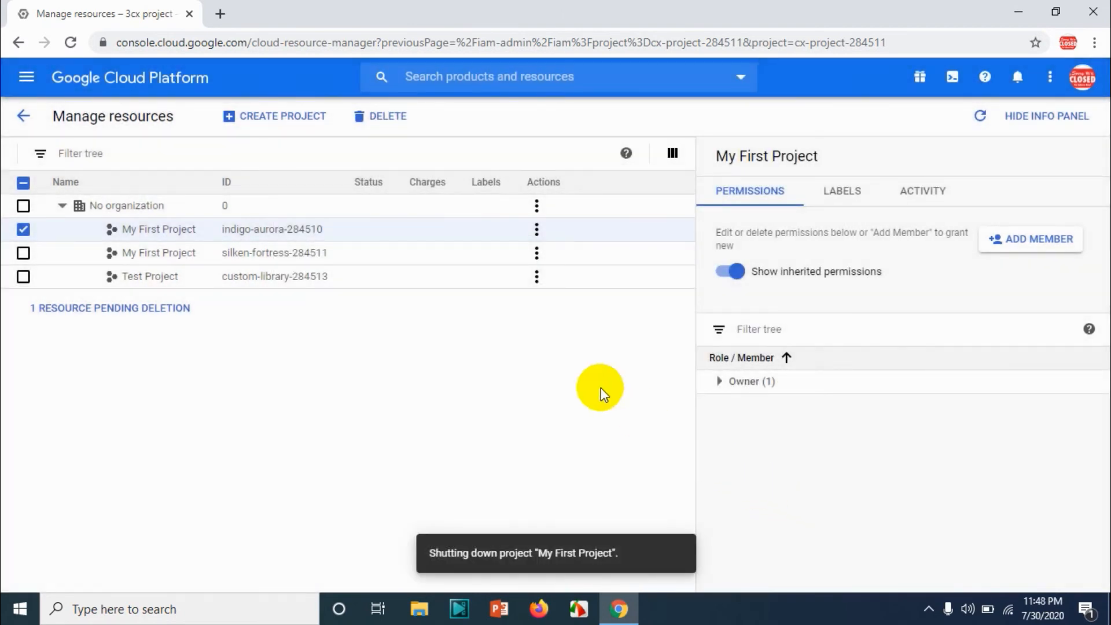
pyautogui.moveTo(560, 371)
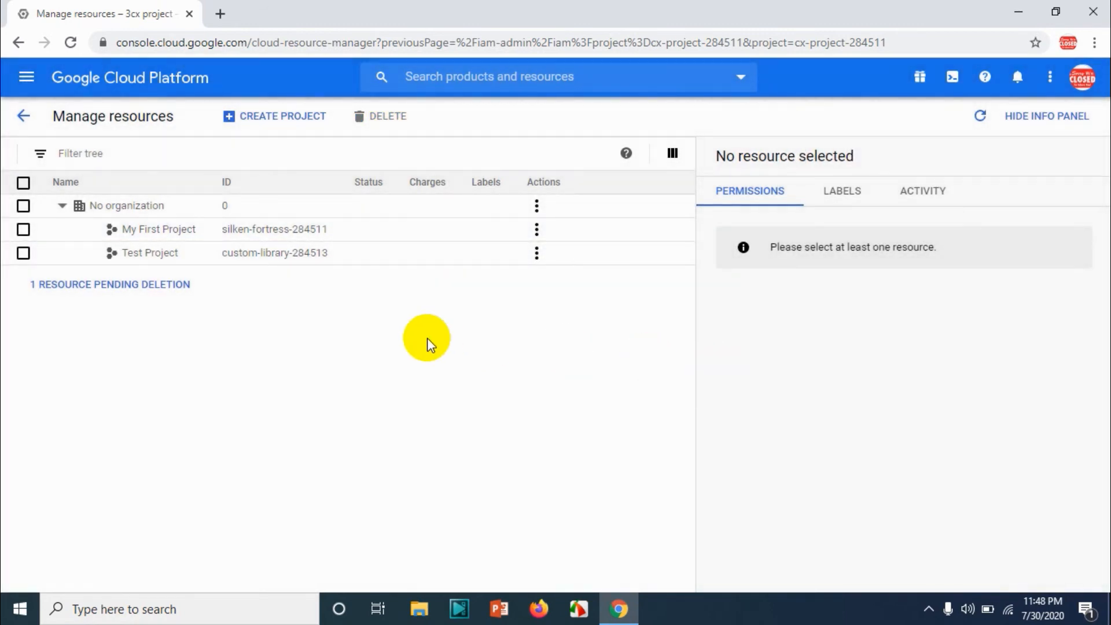
pyautogui.moveTo(530, 455)
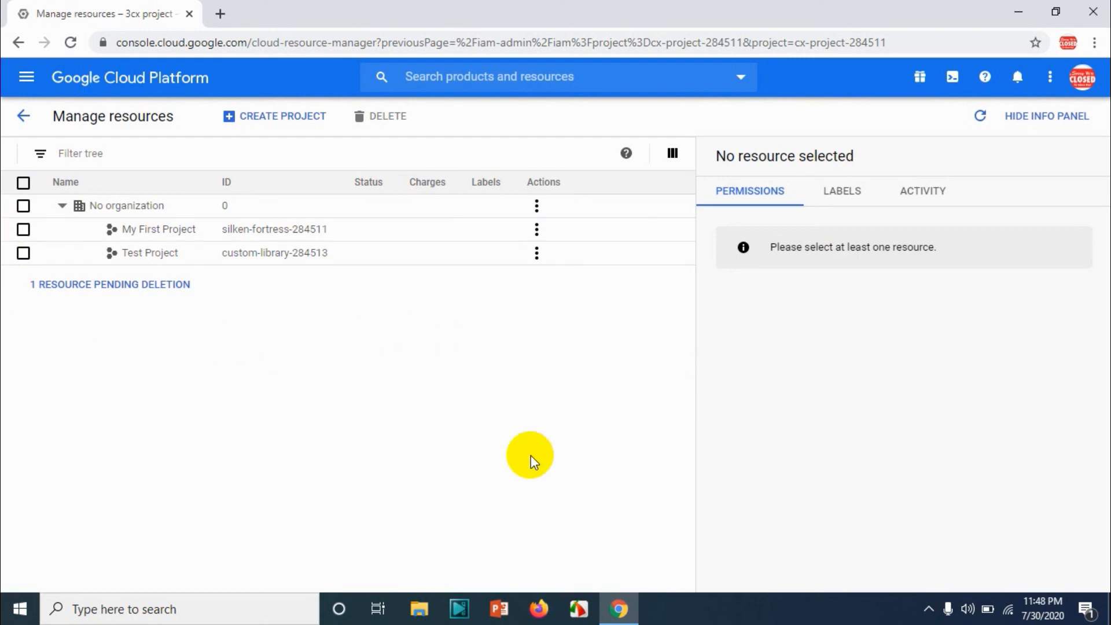